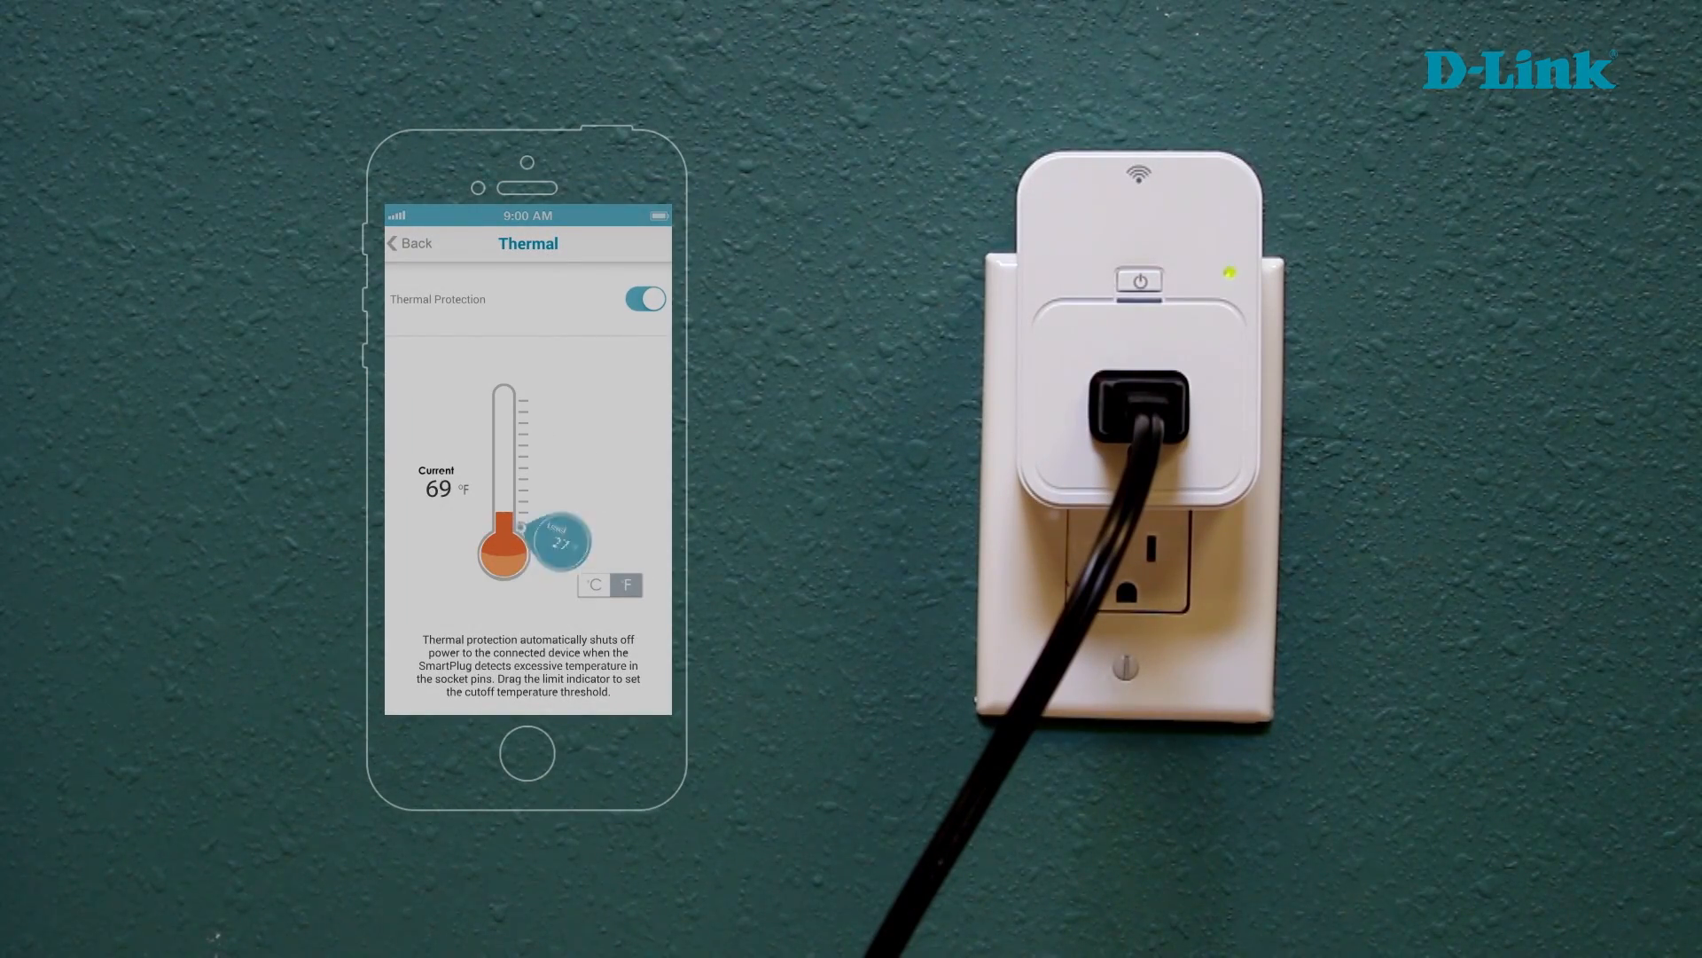
Drag the thermometer Limit indicator up so the cutoff reads 147 °F
left_click_drag(560, 541, 583, 477)
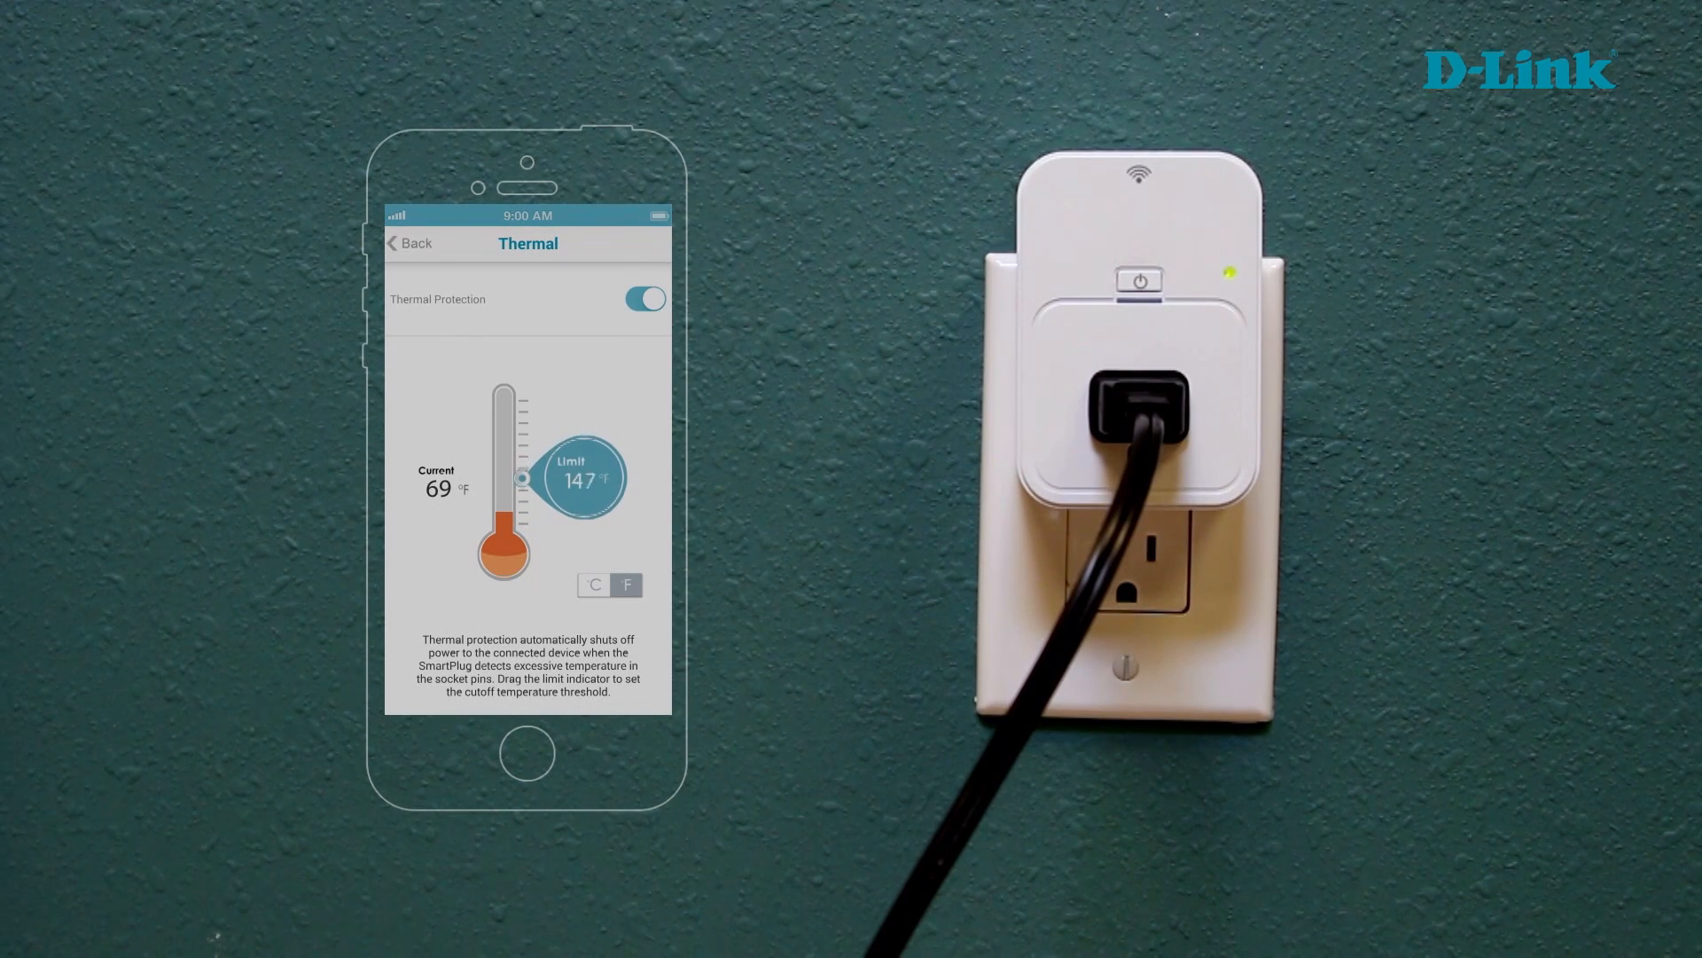